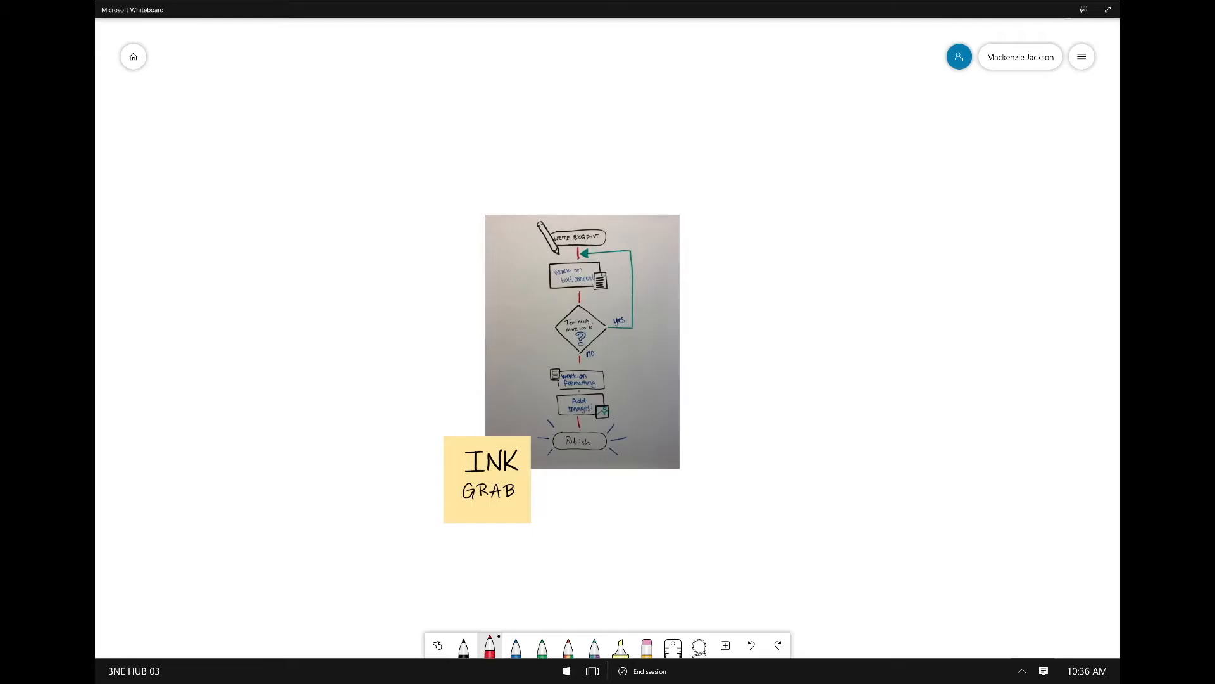
# Step: Move the INK GRAB sticky note aside and convert the flowchart photo to digital ink
pyautogui.moveTo(487, 478); pyautogui.dragTo(371, 464)
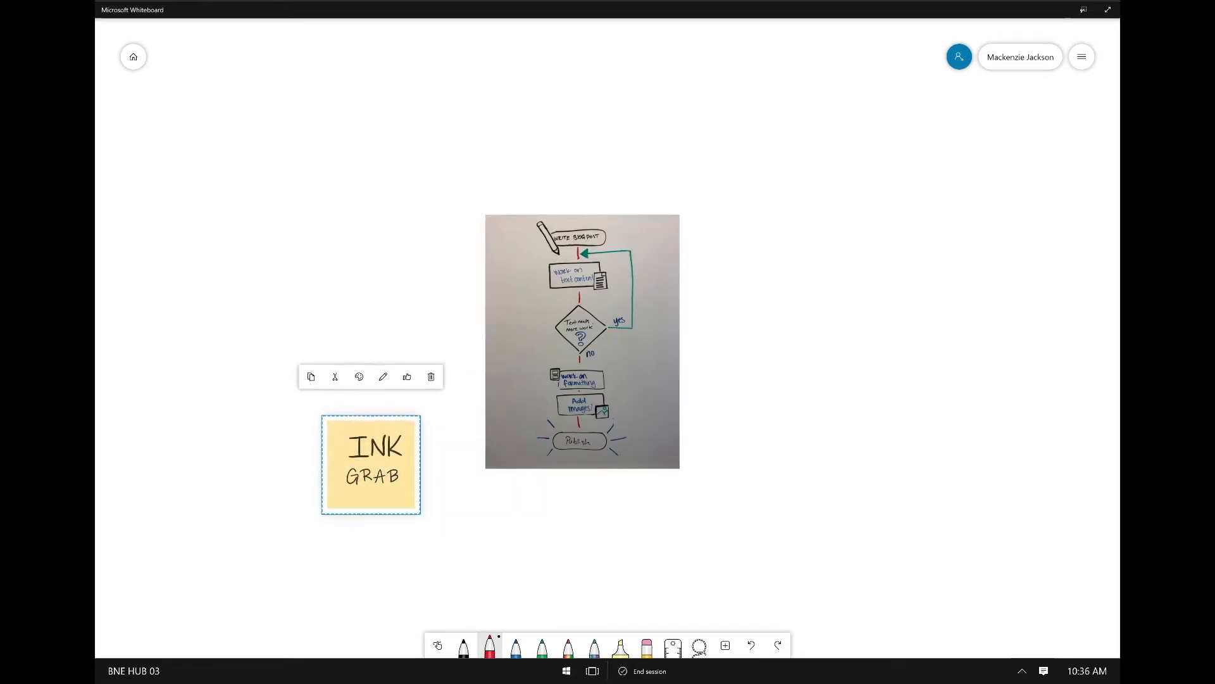
pyautogui.click(583, 342)
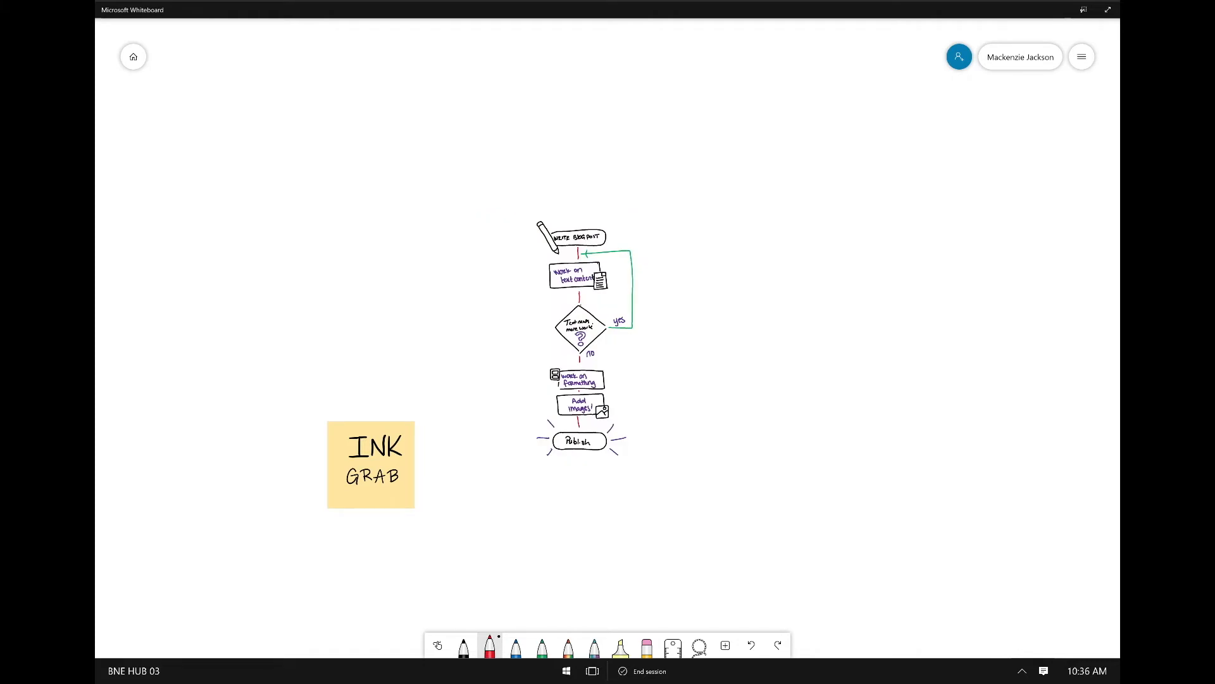
# Step: Lasso the top three flowchart steps and drag them apart from the lower steps
pyautogui.click(1081, 56)
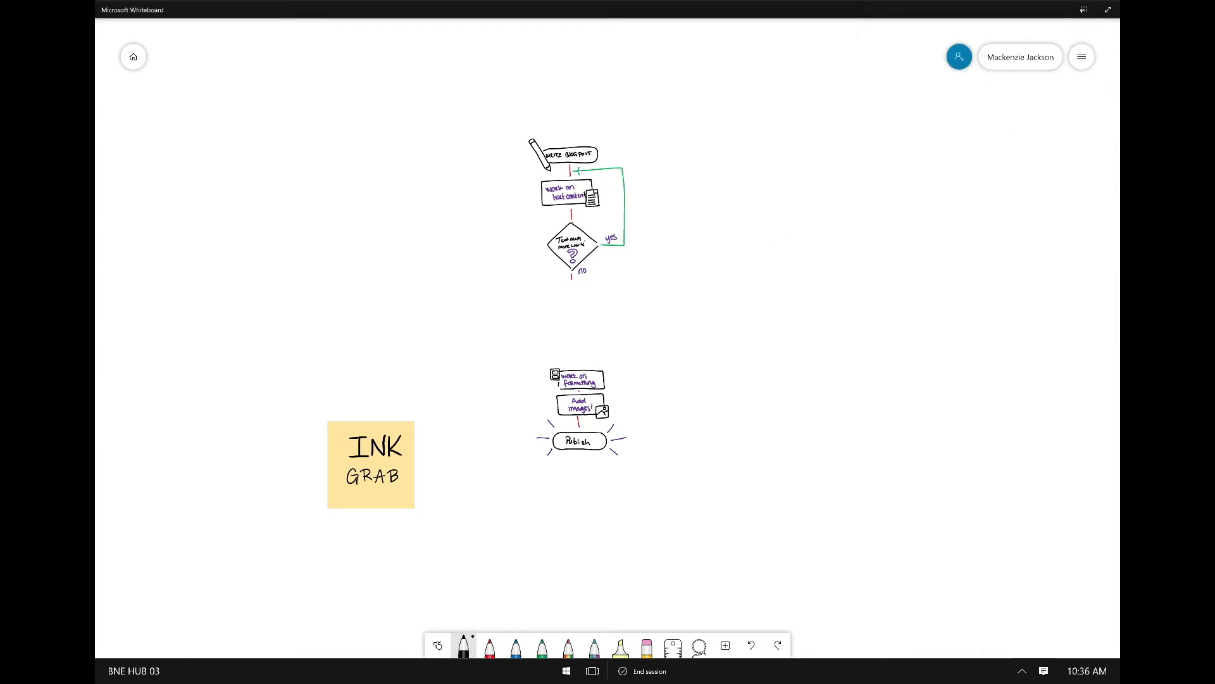
pyautogui.moveTo(550, 298); pyautogui.dragTo(612, 345)
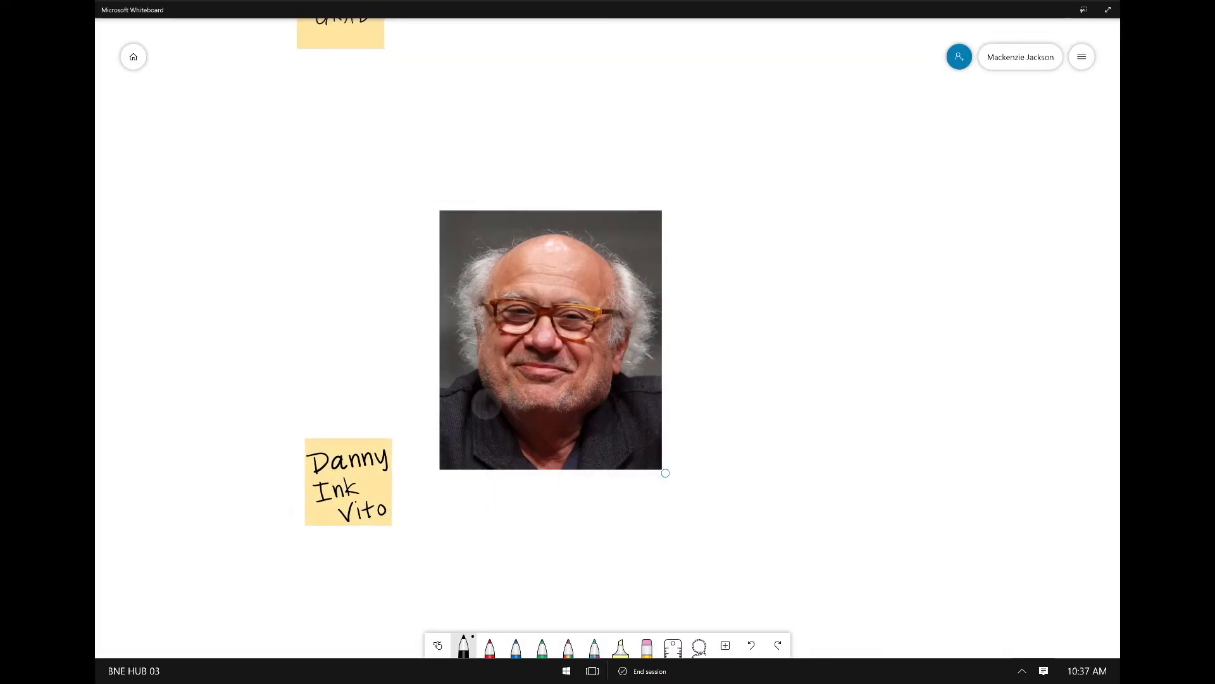
# Step: Select the portrait photo to run Ink Grab on it
pyautogui.click(550, 339)
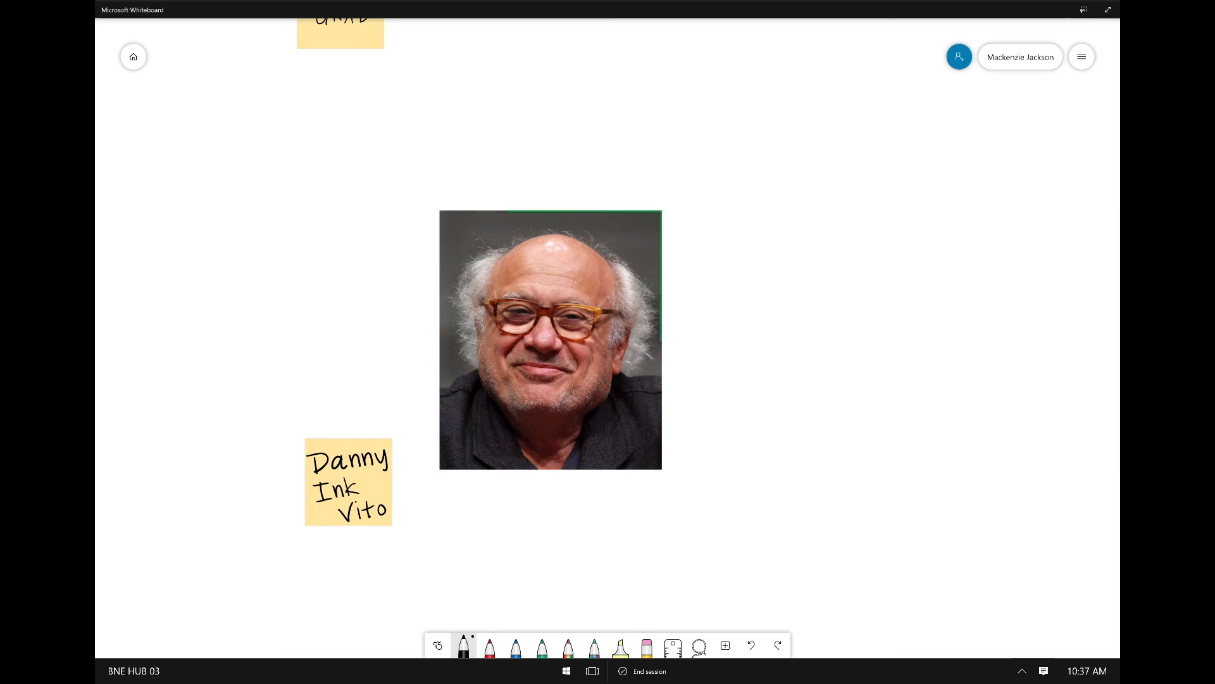